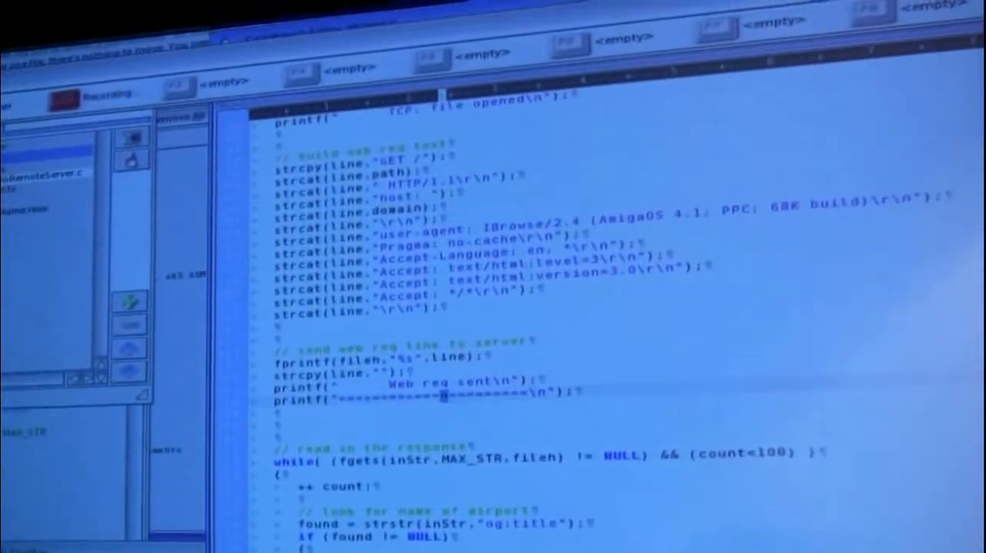
- Record typing the junk line 'dsjkfhdsflkjdhf' below the printf lines, saved as macro 'bs'
{"action": "type", "text": "dsjkfhdsflkjdhf"}
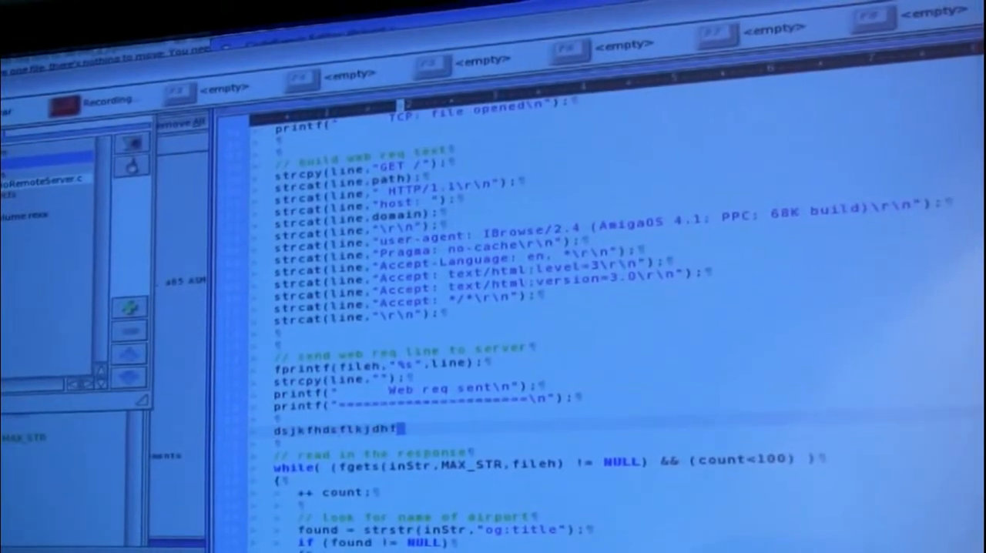
{"action": "scroll", "scroll_direction": "down", "scroll_amount": 3}
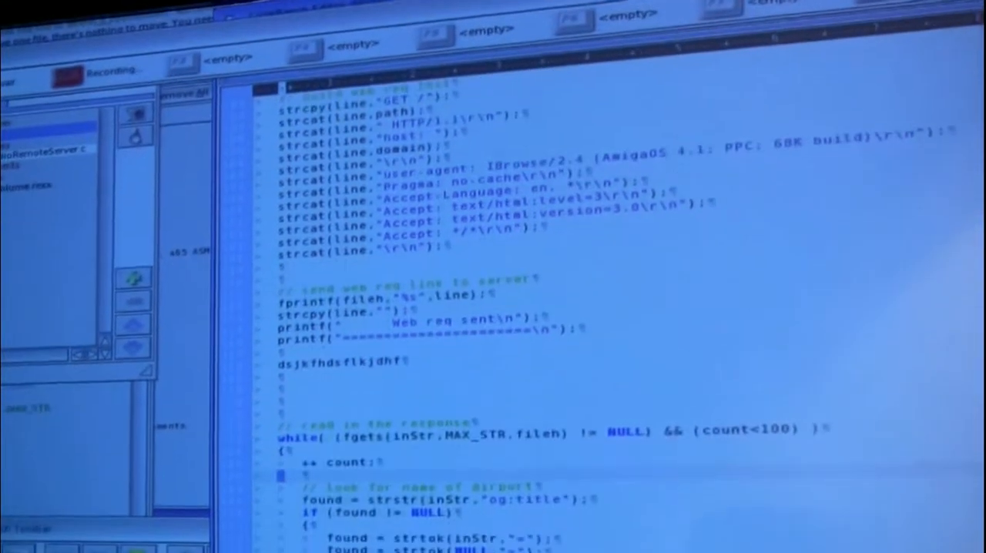
{"action": "scroll", "scroll_direction": "down", "scroll_amount": 3}
{"action": "type", "text": "bs"}
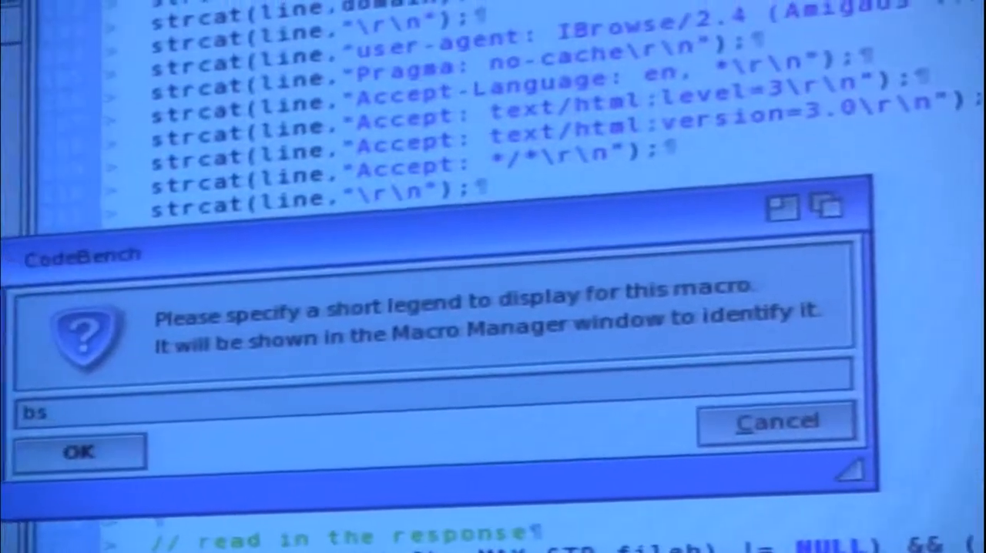
{"action": "left_click", "coordinate": [78, 451]}
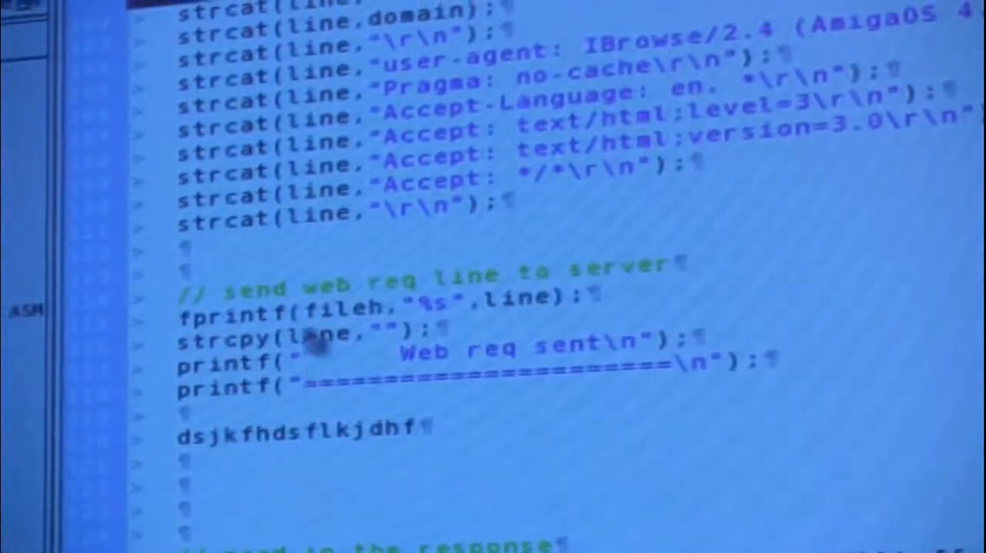
{"action": "scroll", "scroll_direction": "down", "scroll_amount": 3}
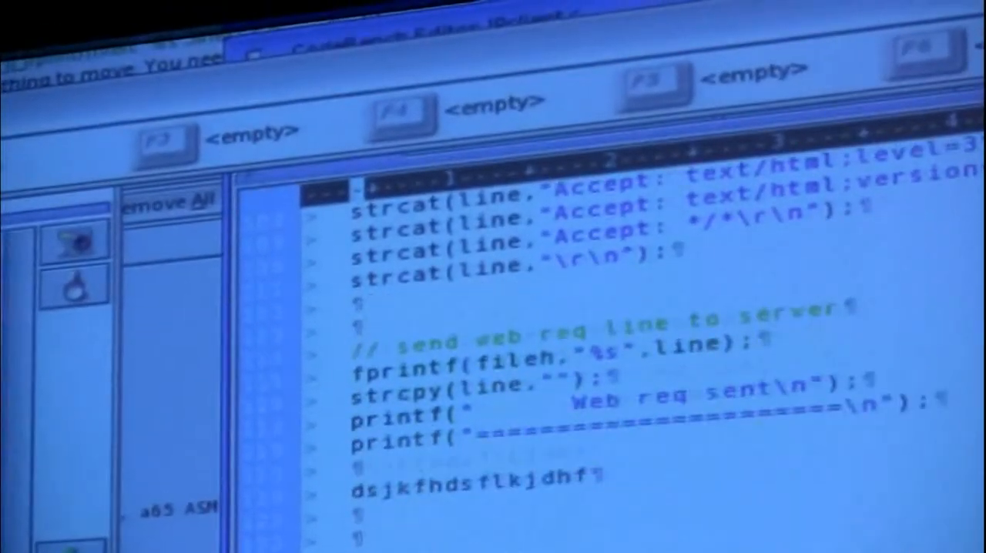
- Replay macro 'bs' to add junk lines in the while loop near the airport-name lookup
{"action": "scroll", "scroll_direction": "down", "scroll_amount": 3}
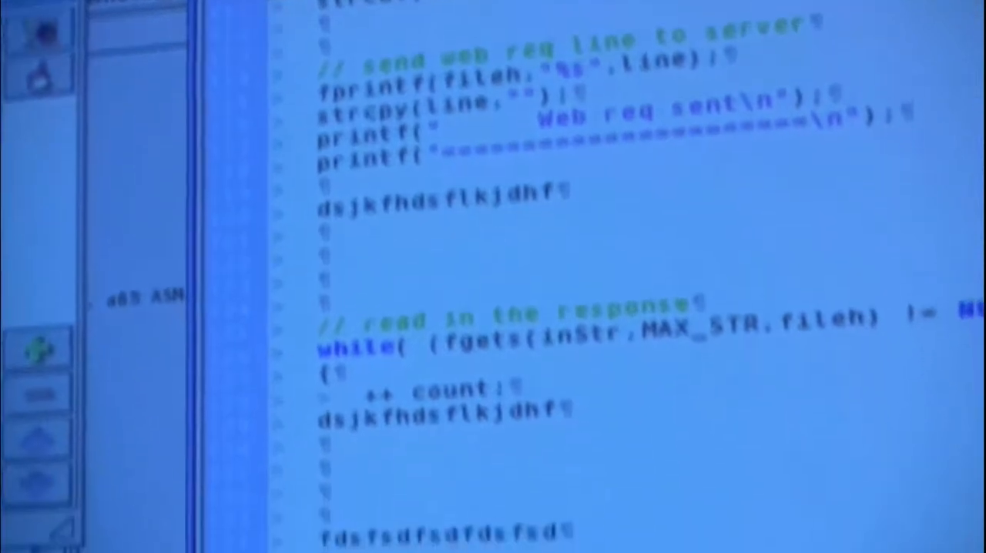
{"action": "scroll", "scroll_direction": "down", "scroll_amount": 3}
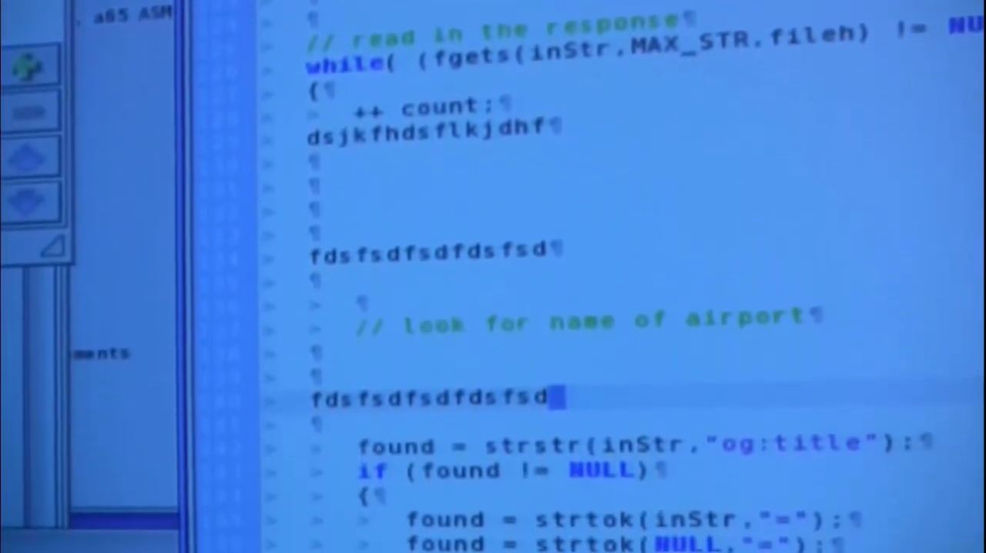
{"action": "scroll", "scroll_direction": "down", "scroll_amount": 3}
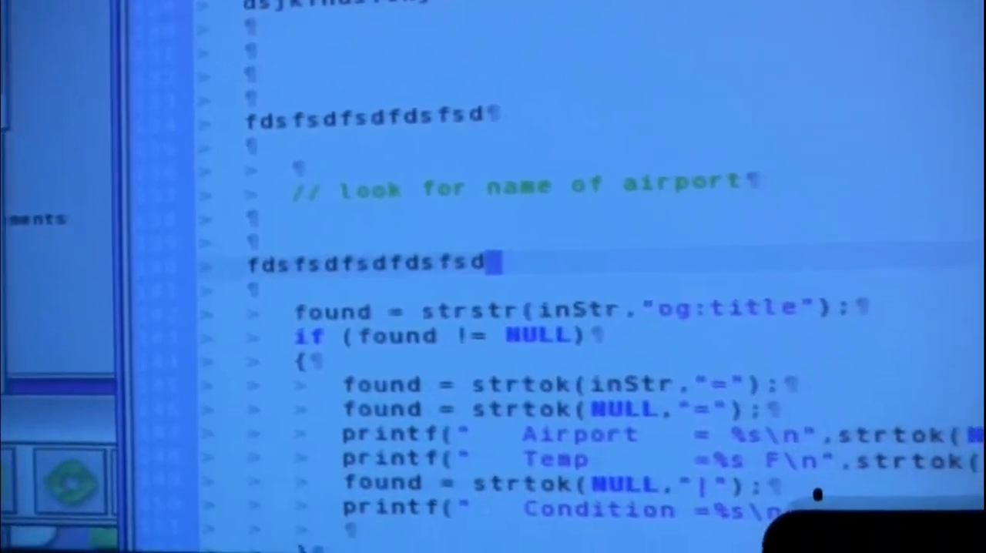